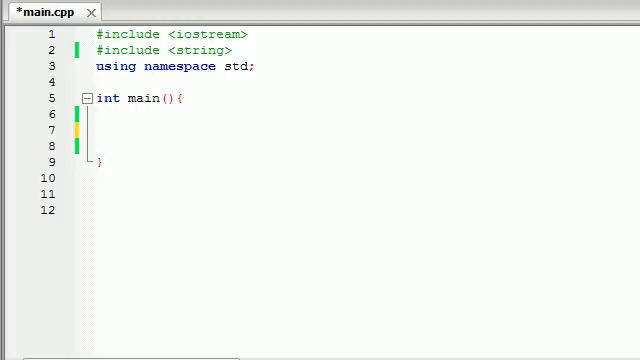
mouse_move(484, 156)
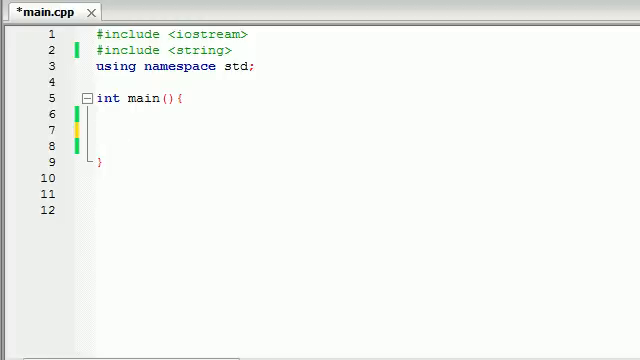
Step: Declare string s1("hi my name is bucky and i lvoe baconand ham!") inside main
click(124, 128)
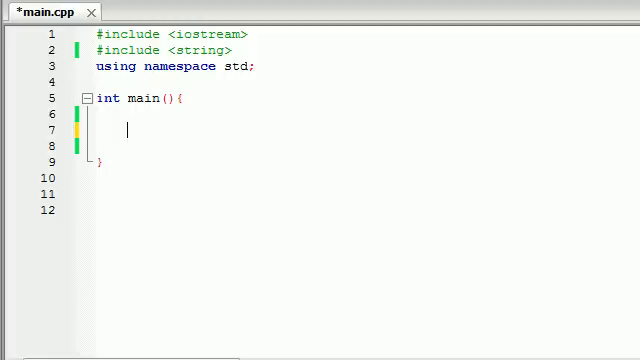
text(string)
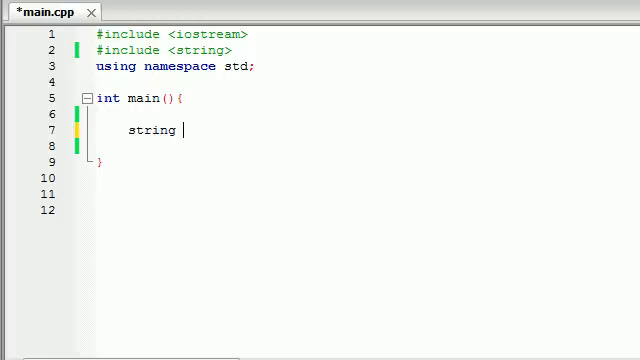
text(s1();)
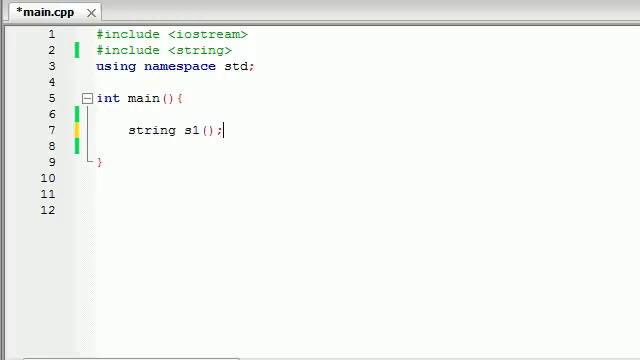
text("")
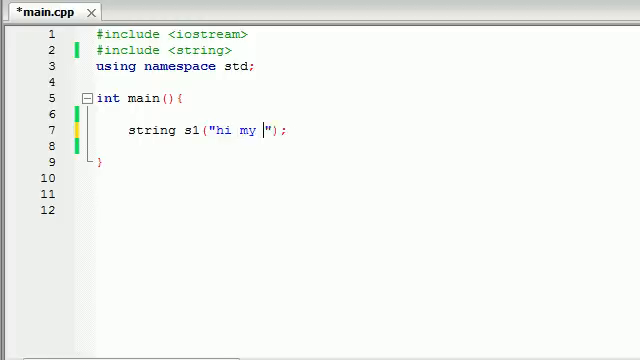
text(name is bucky and i lvoe)
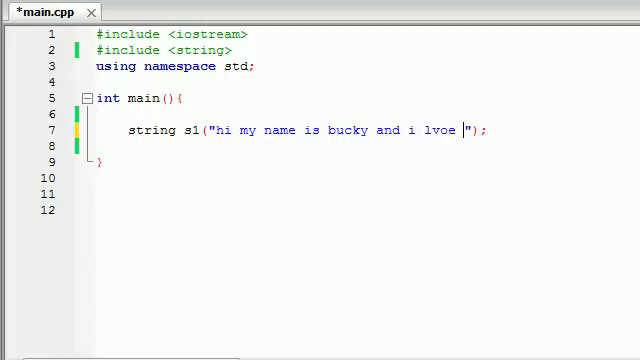
text(baconand ham)
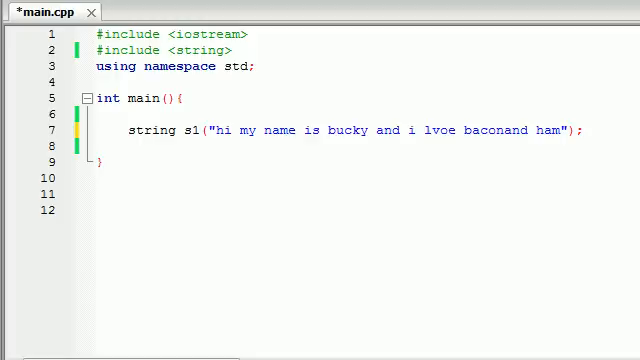
text(!)
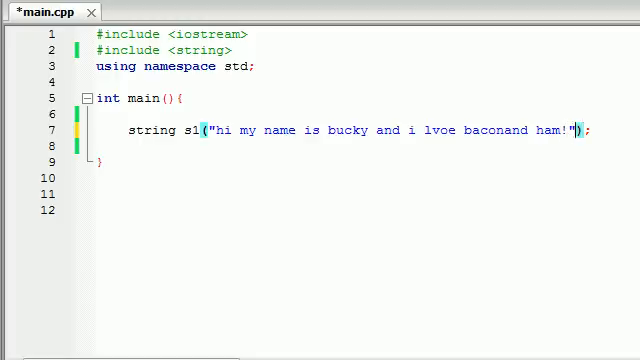
Step: Print s1 on its own line with cout << s1 << endl;
key(Enter)
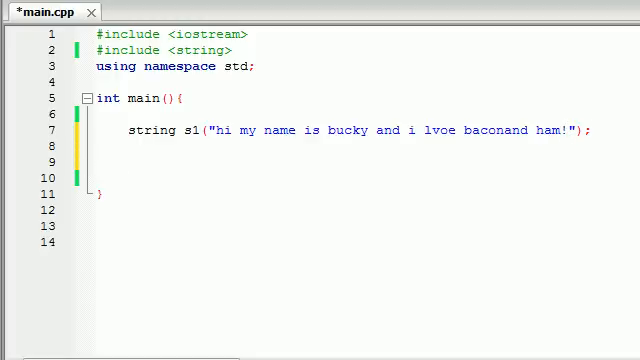
text(cout << s1)
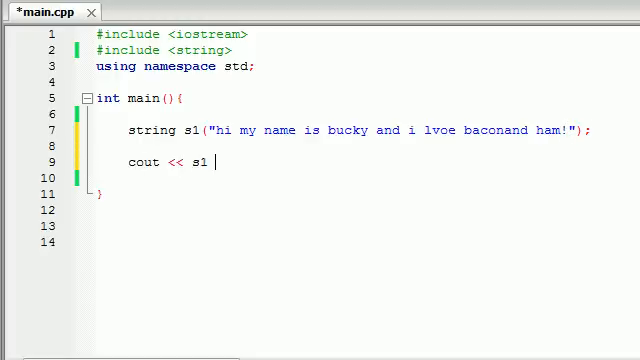
text(<<)
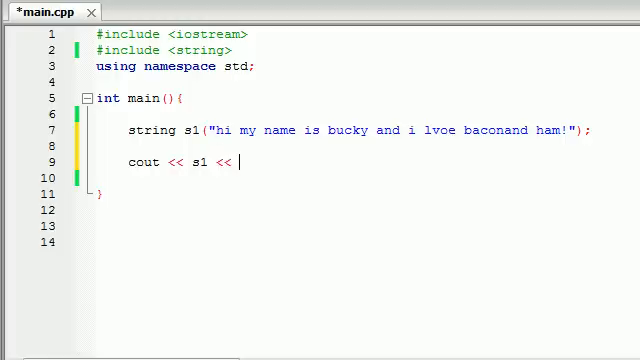
text(endl;)
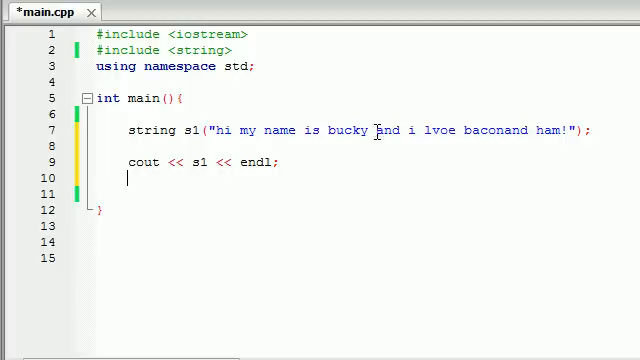
mouse_move(336, 198)
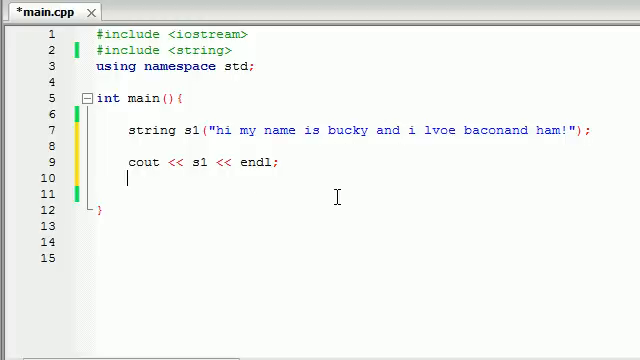
Step: Count characters in the sentence up to and past 'bucky' by selecting them
drag(206, 130, 368, 130)
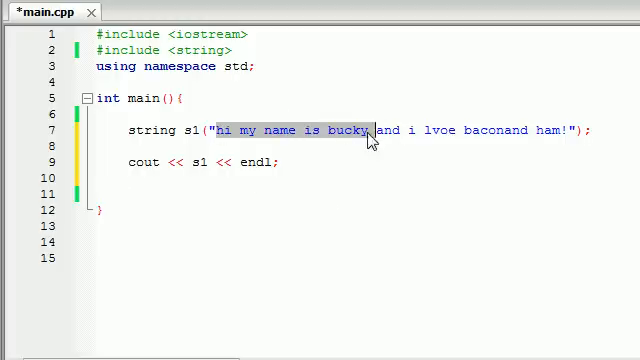
click(372, 130)
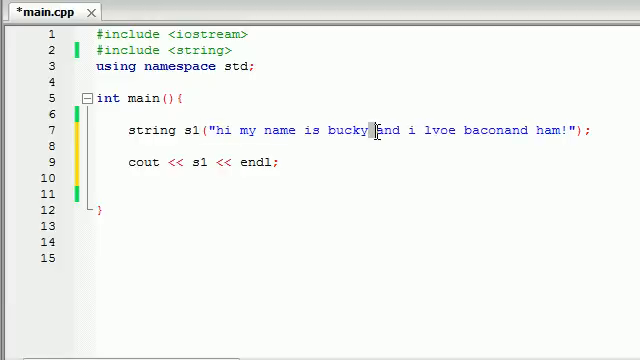
drag(376, 130, 568, 130)
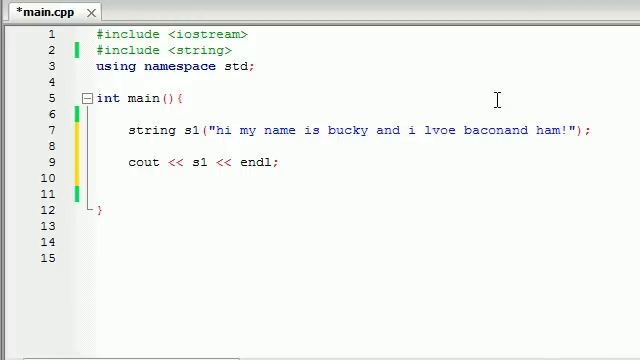
Step: Add s1.erase(20); after the first print to cut the string at position 20
text(s1.)
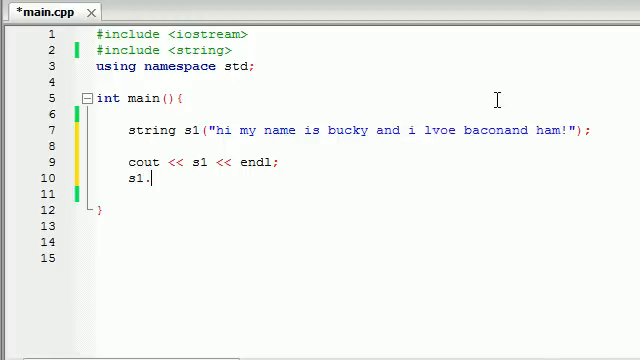
text(erase()
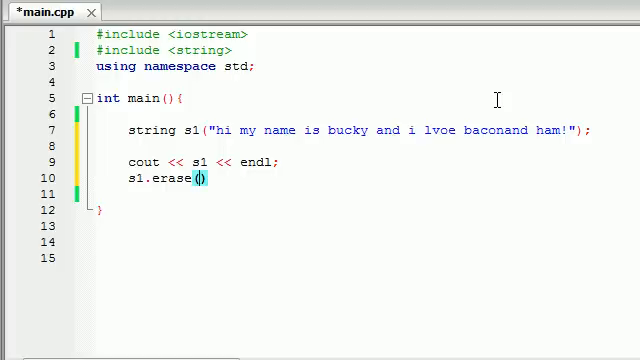
text(20)
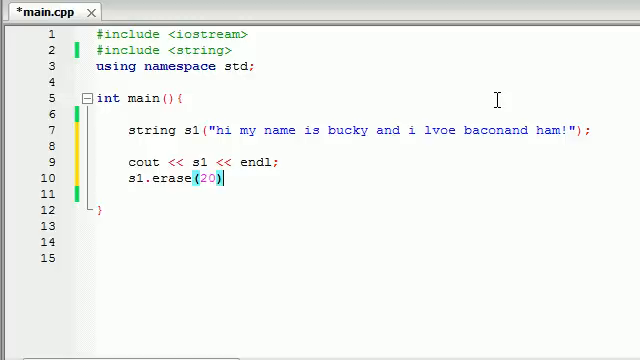
text(;)
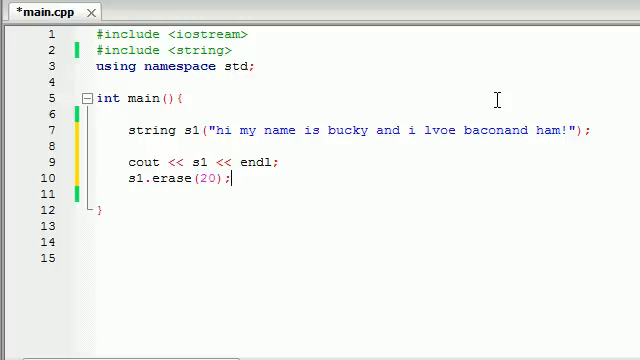
drag(170, 164, 284, 164)
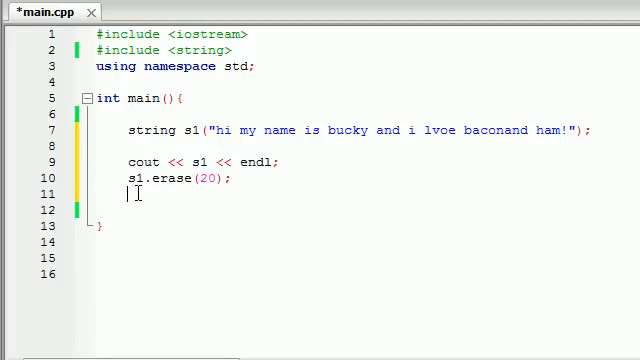
Step: Print s1 again after the erase with cout << s1 << endl;
text(cout << s1 << endl;)
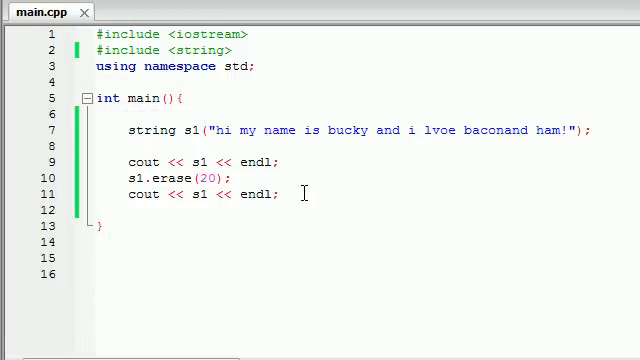
mouse_move(250, 178)
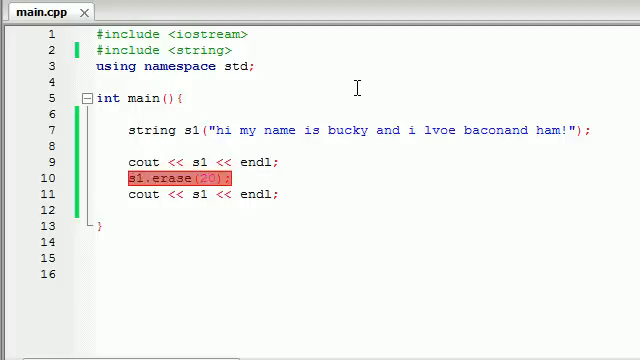
Step: Replace the erase line with an empty s1.replace(); call
key(Delete)
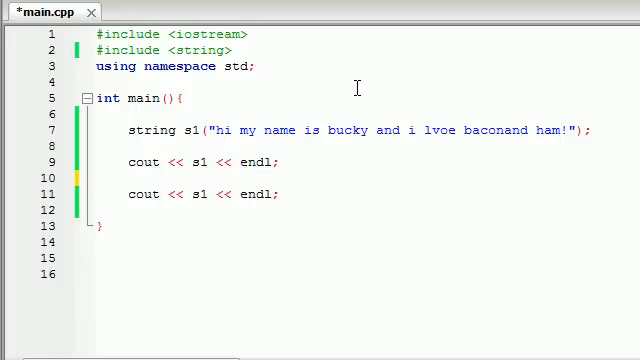
click(130, 178)
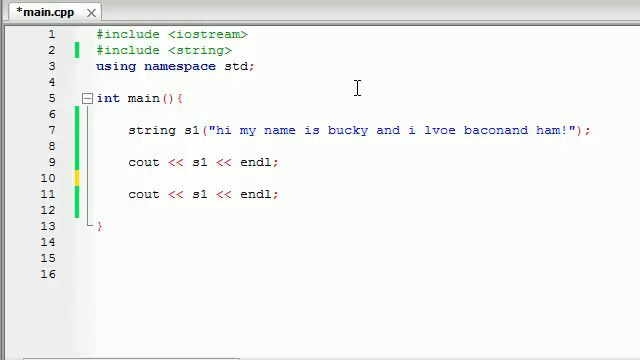
text(s1.re)
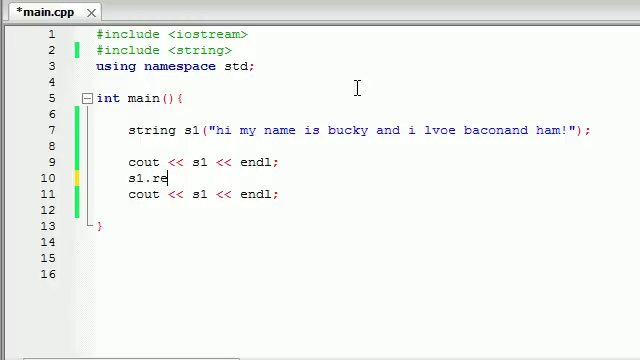
text(place)
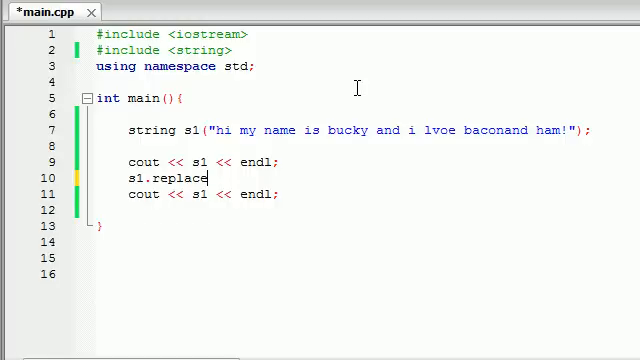
text(();)
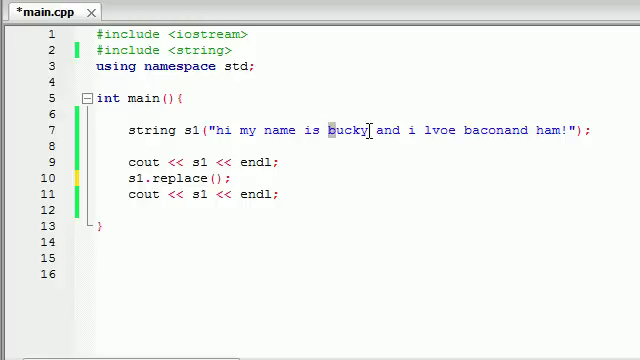
Step: Fill in start position 14 and length 5, checked against the word bucky
double_click(344, 130)
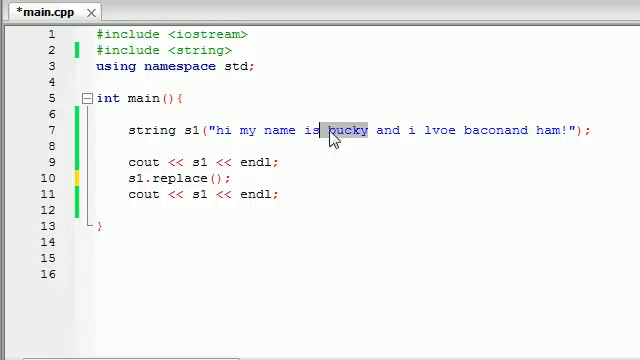
click(336, 130)
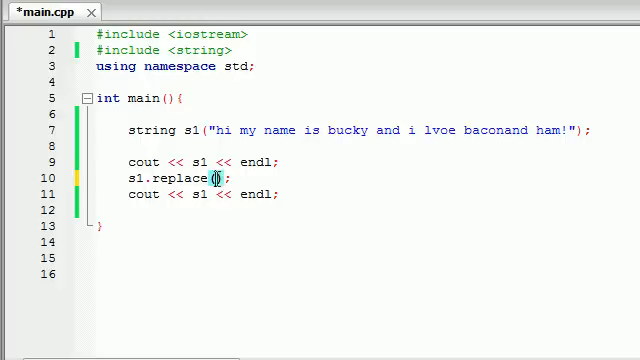
text(14,)
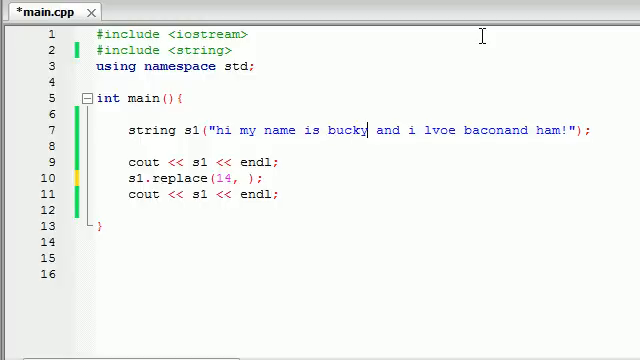
double_click(352, 130)
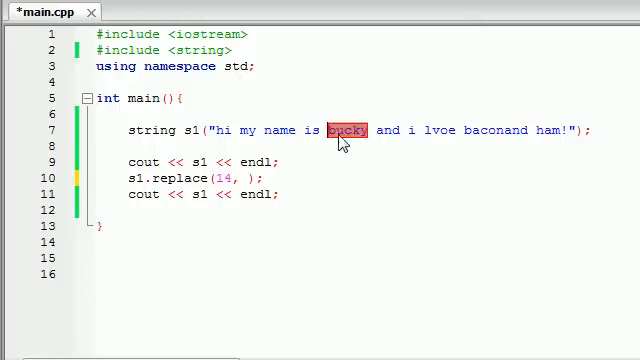
mouse_move(350, 142)
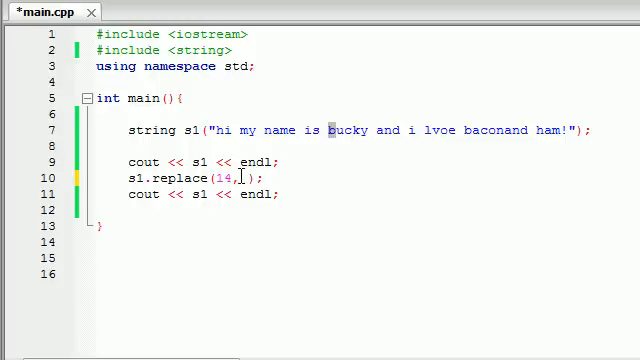
text(5)
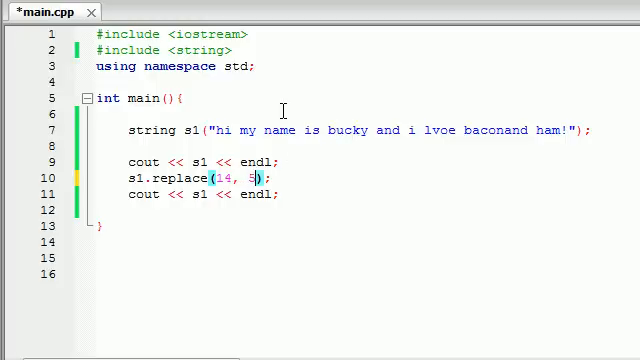
text(,)
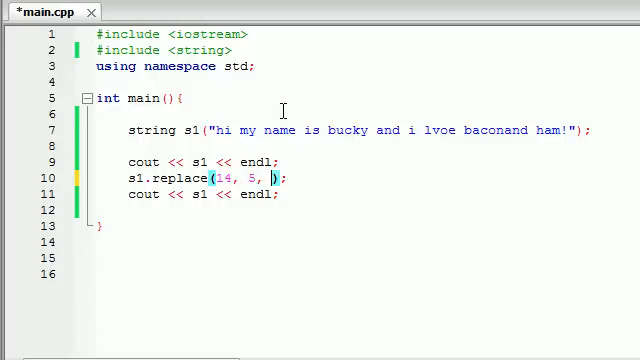
text("")
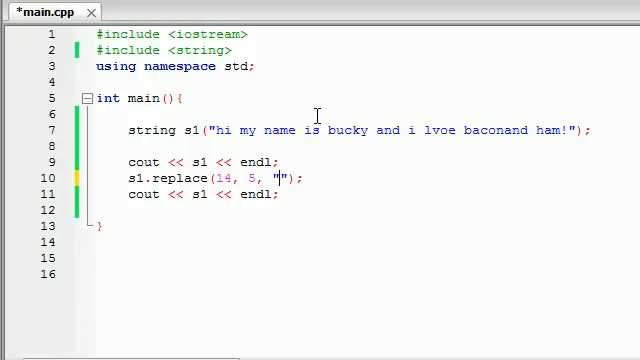
text(samuel jacose)
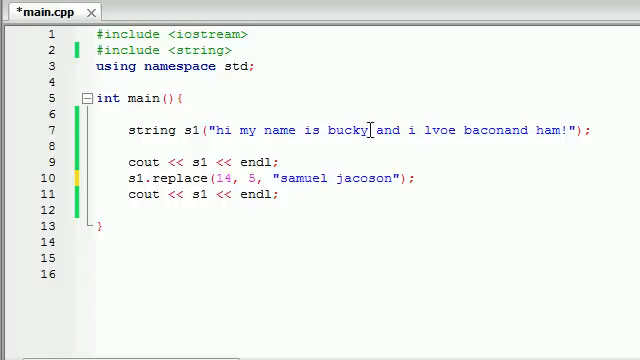
double_click(348, 130)
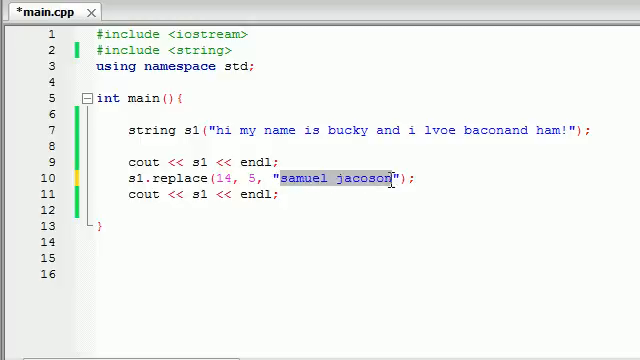
Step: Build and run the program to see the sentence printed before and after the replace
key(Ctrl+s)
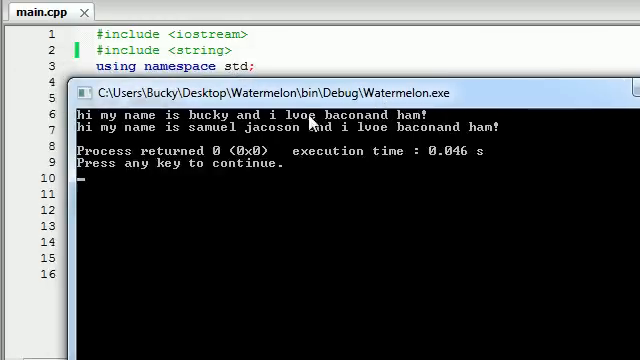
mouse_move(120, 144)
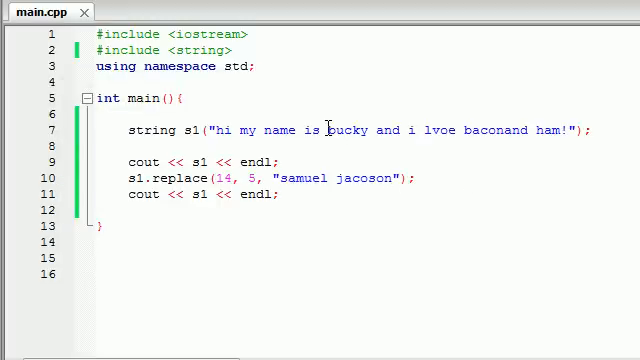
Step: Remove the replace statement on line 10 and start an s1.insert() call
double_click(344, 130)
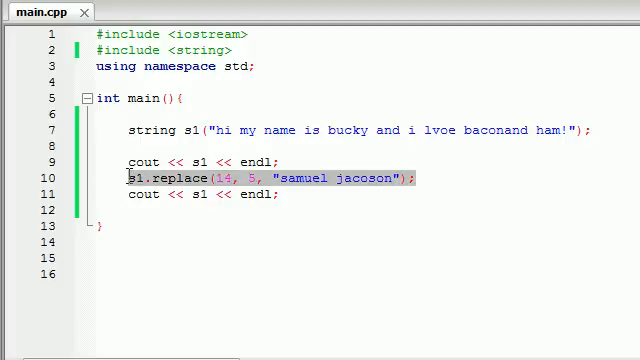
key(Delete)
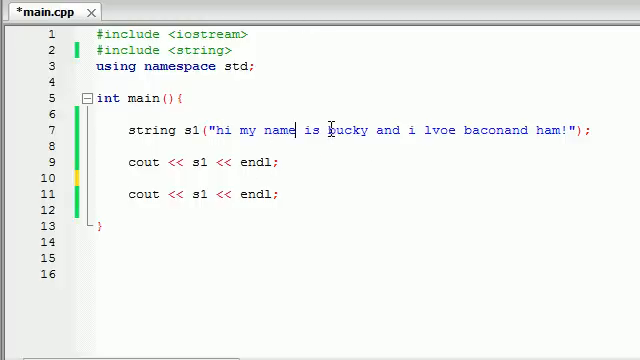
mouse_move(344, 130)
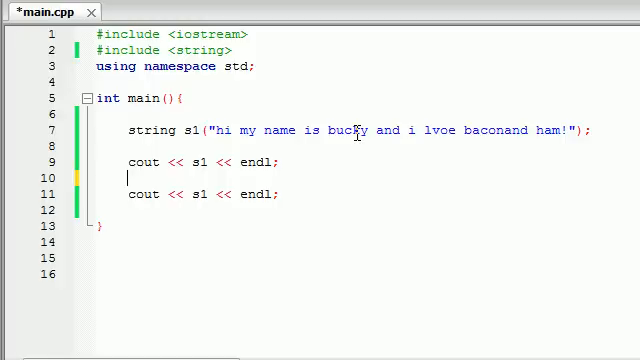
text(s1.)
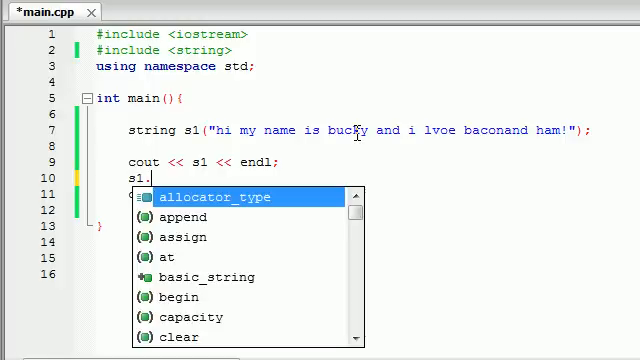
text(insert)
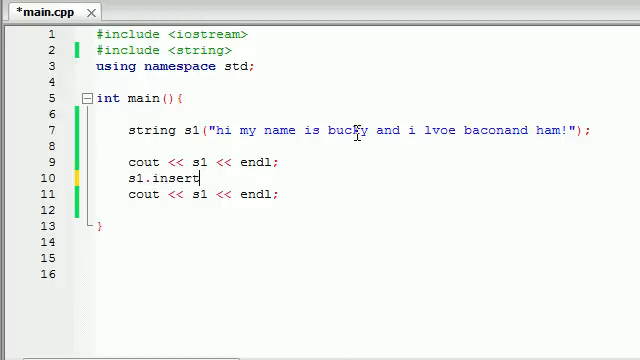
text(())
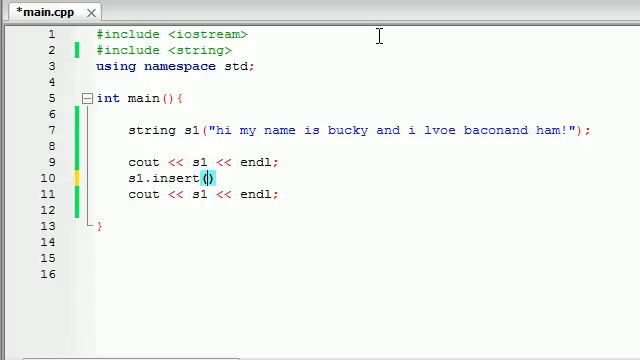
Step: Make the call s1.insert(14, "lucky ") to add the word at position 14
text(14)
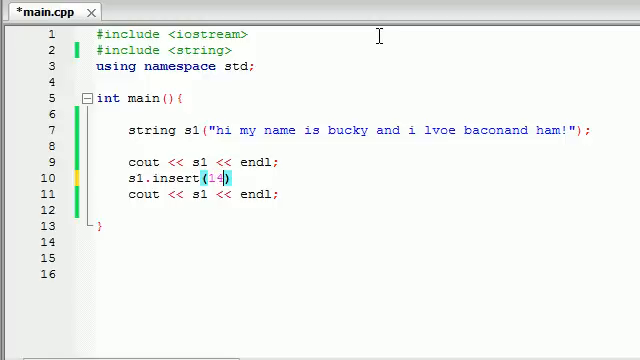
text(,)
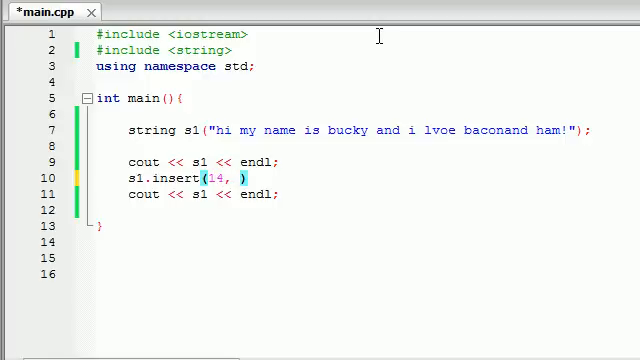
text("")
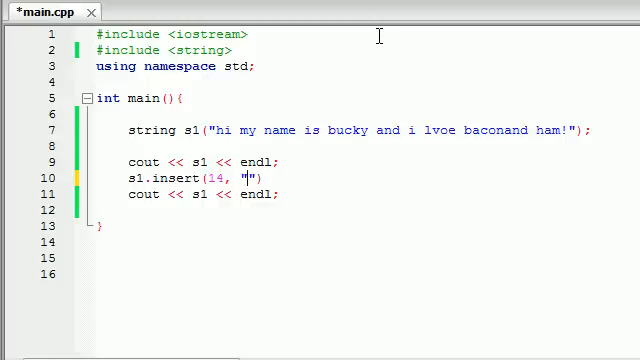
text(lucky)
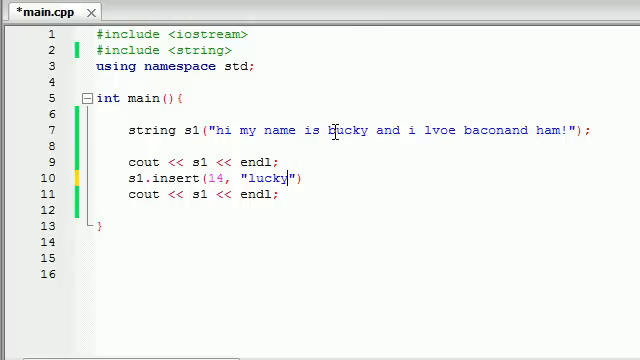
text(" ")
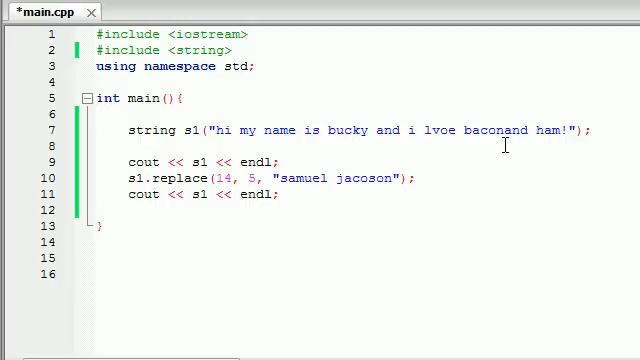
click(420, 178)
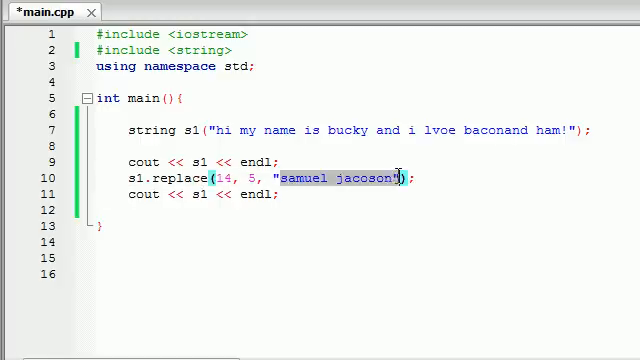
click(450, 180)
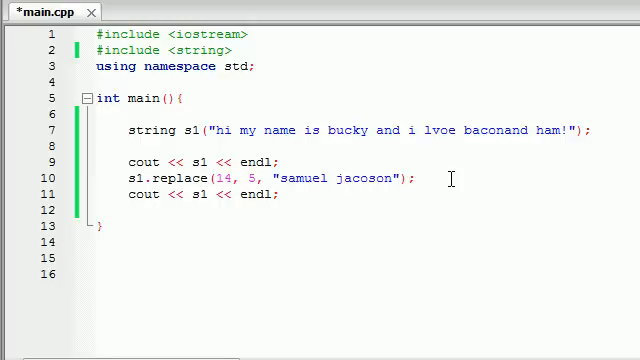
click(418, 180)
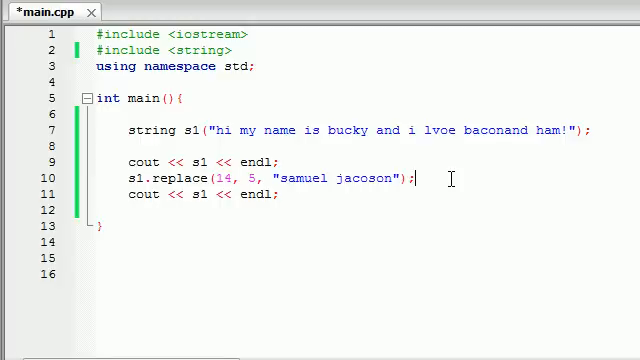
mouse_move(450, 178)
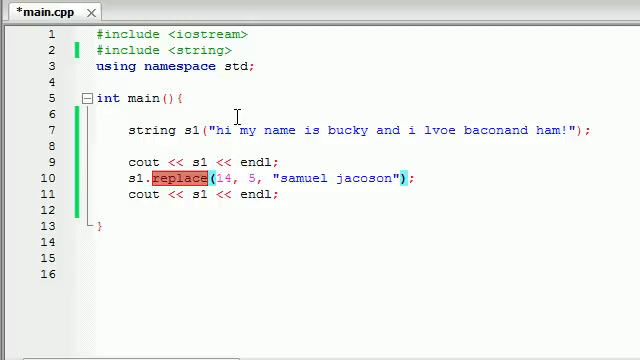
mouse_move(244, 156)
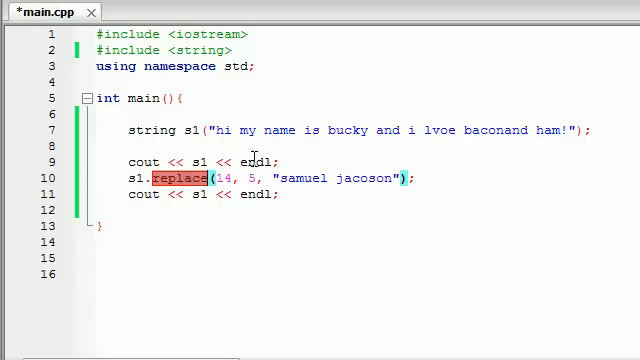
mouse_move(356, 142)
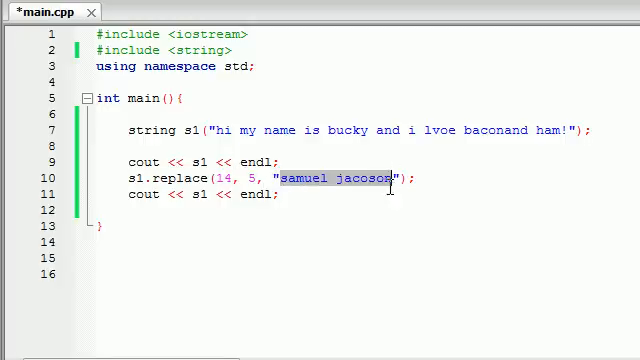
click(592, 130)
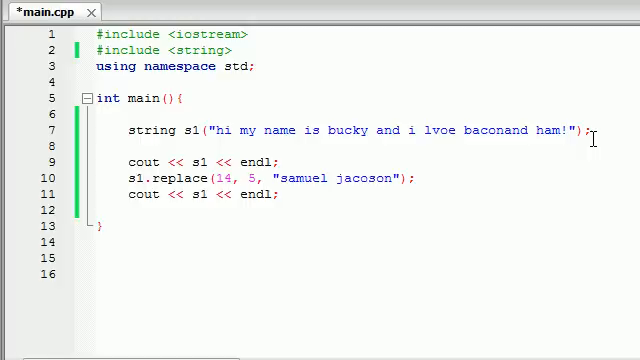